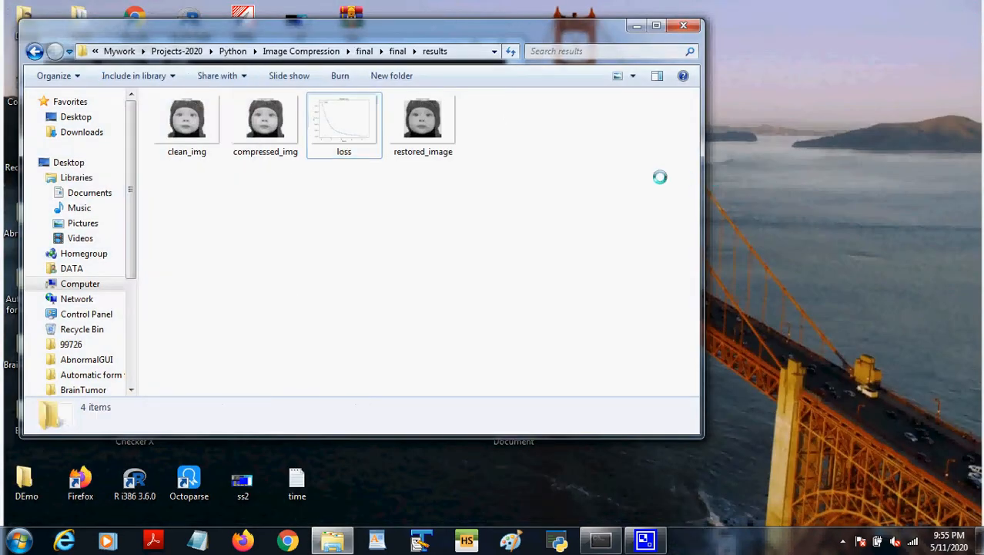
Step: Go up from results to the final project folder and run Main.py to start the GUI
{"action": "left_click", "coordinate": [186, 117]}
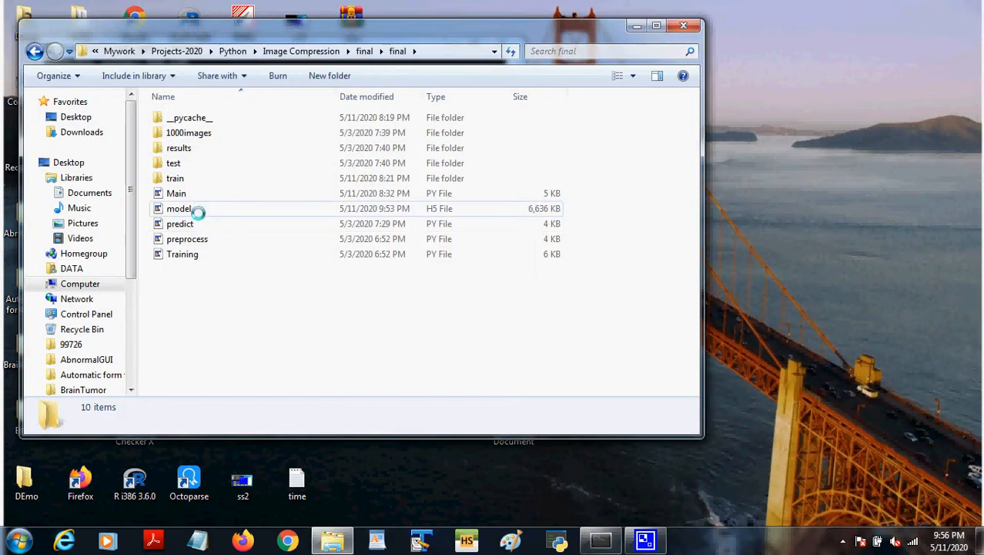
{"action": "left_click", "coordinate": [176, 194]}
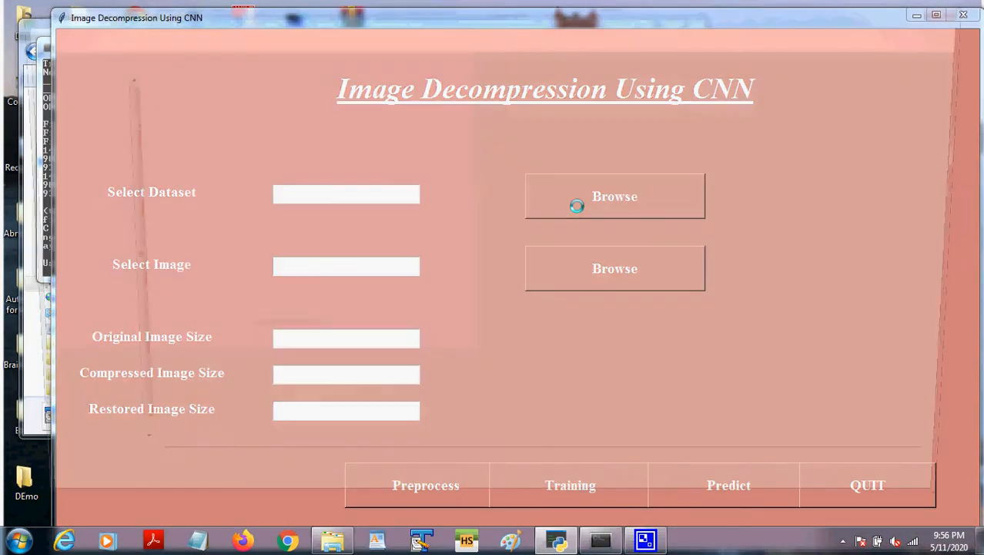
Step: Select 1000images as the dataset folder and start Preprocess
{"action": "left_click", "coordinate": [615, 196]}
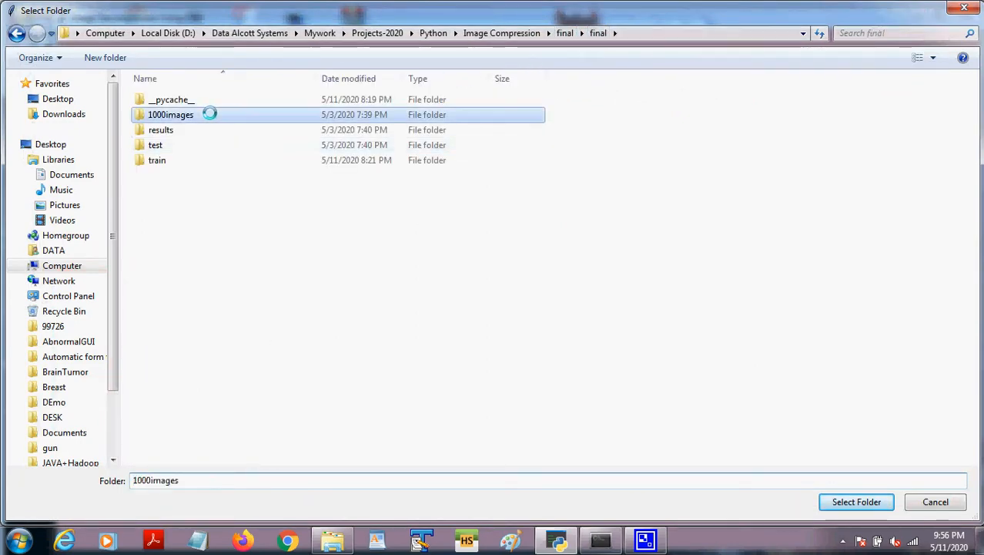
{"action": "left_click", "coordinate": [856, 503]}
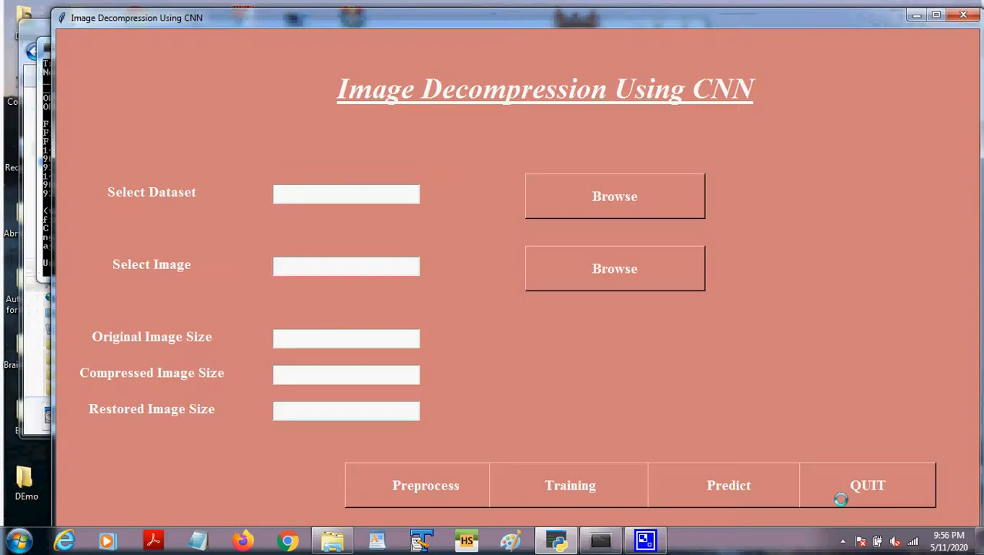
{"action": "left_click", "coordinate": [425, 484]}
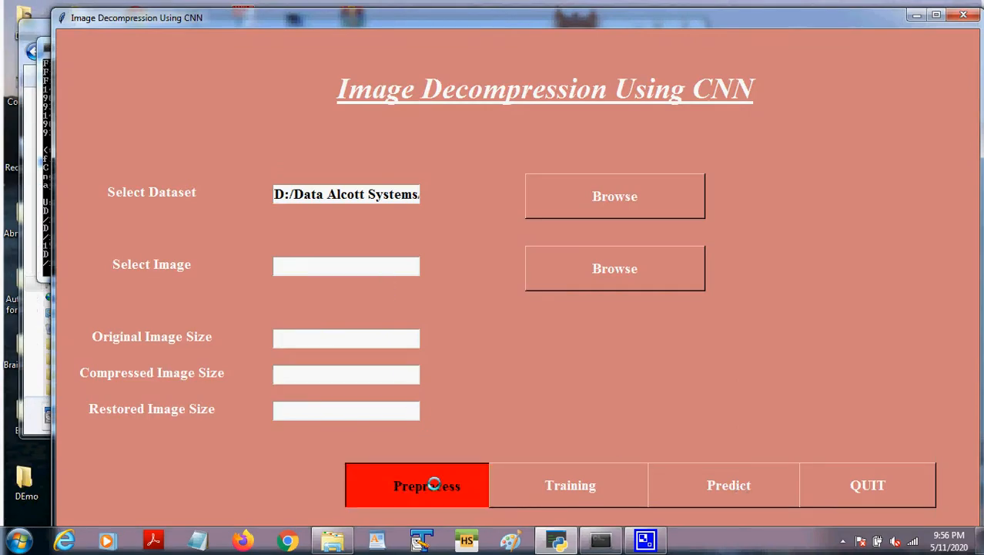
{"action": "left_click", "coordinate": [416, 485]}
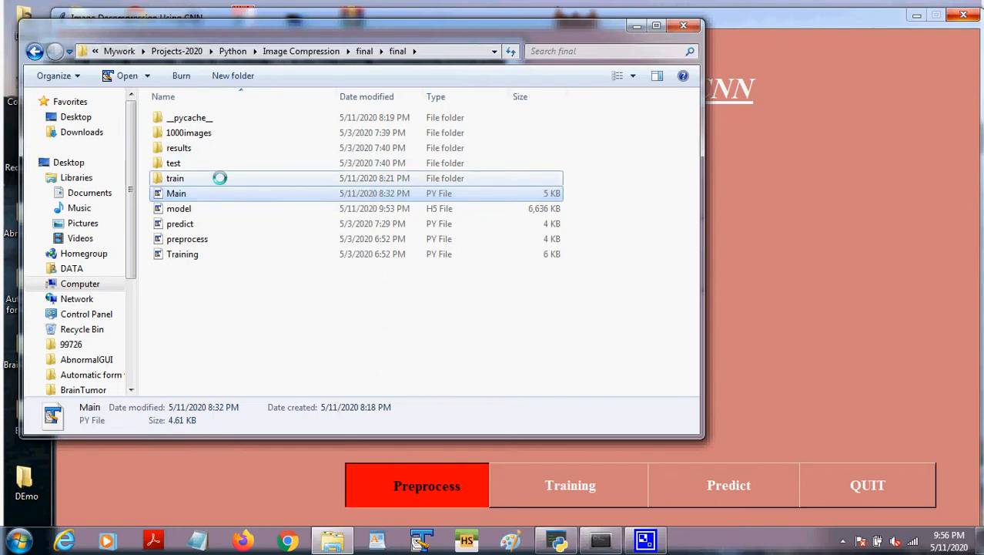
{"action": "double_click", "coordinate": [176, 179]}
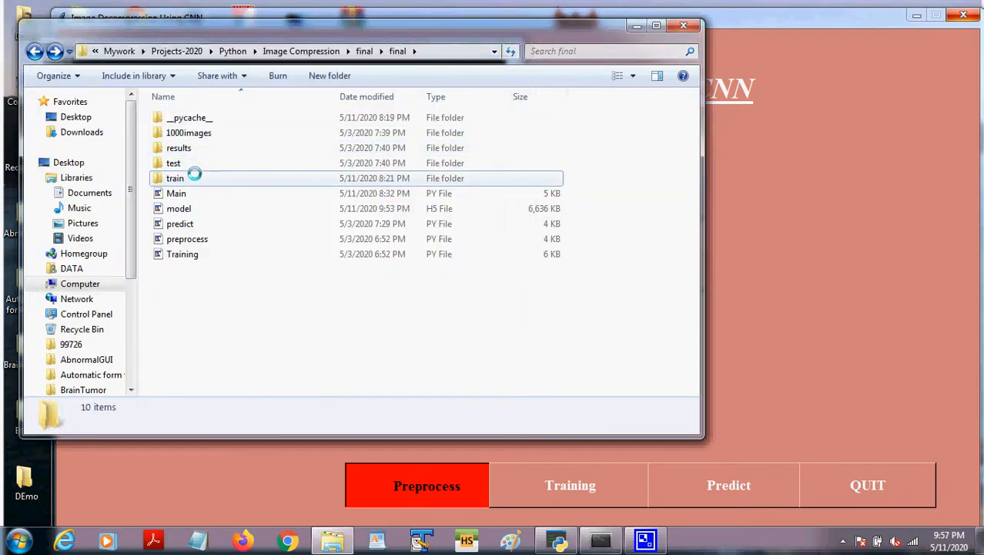
Step: Open the train folder while the console saves the (236810, 50, 50) patches
{"action": "double_click", "coordinate": [176, 178]}
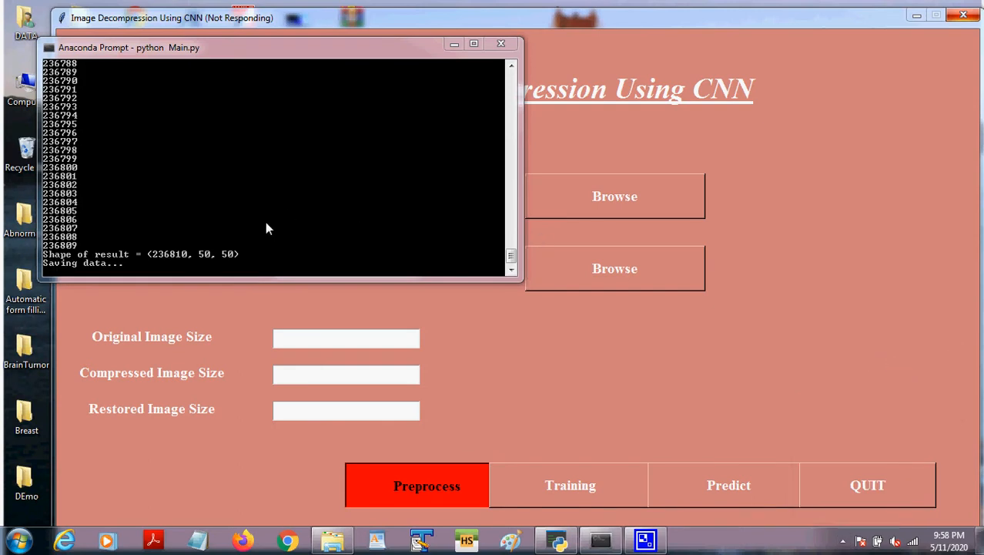
{"action": "mouse_move", "coordinate": [401, 181]}
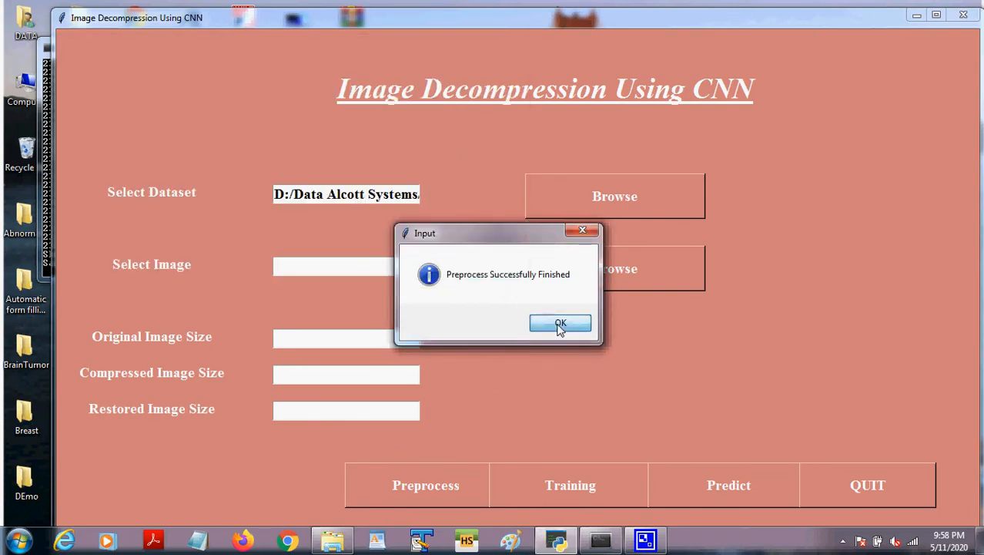
Step: Acknowledge the Preprocess Successfully Finished dialog, check model.h5 in final, and return to the app
{"action": "left_click", "coordinate": [561, 323]}
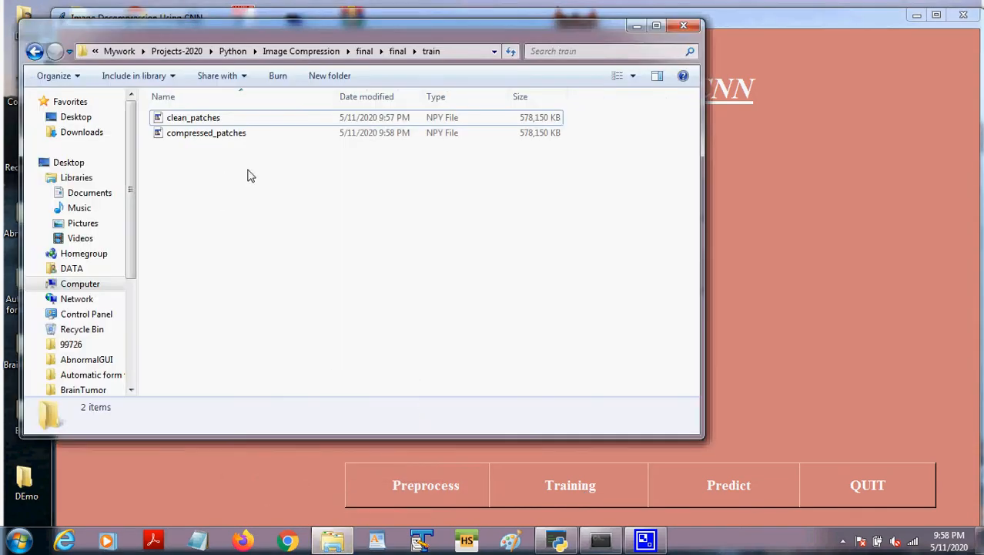
{"action": "left_click", "coordinate": [34, 51]}
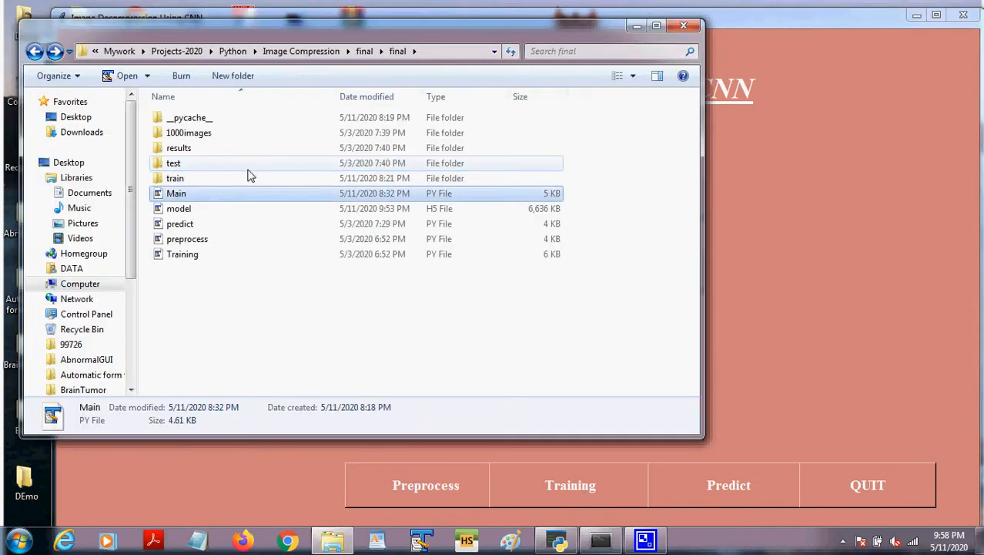
{"action": "left_click", "coordinate": [178, 208]}
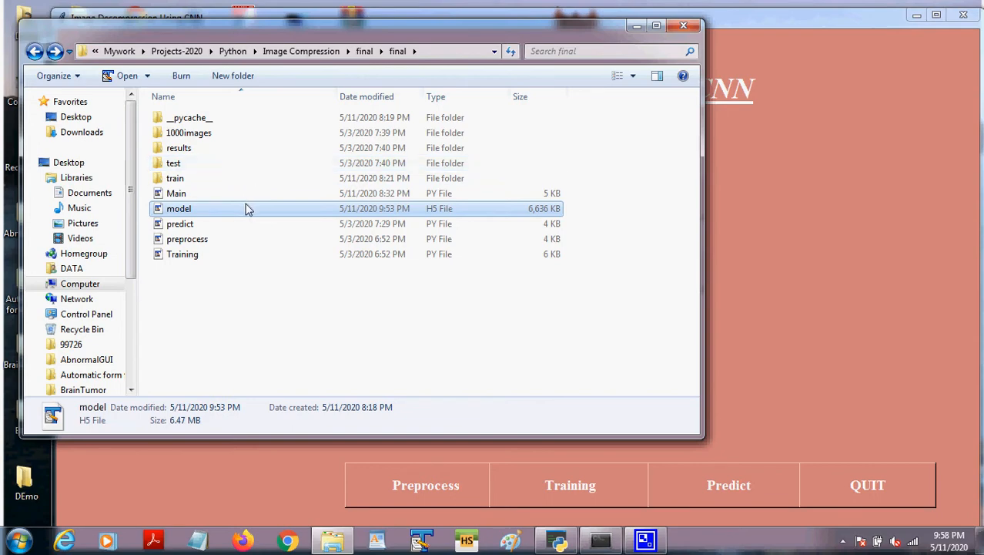
{"action": "mouse_move", "coordinate": [288, 148]}
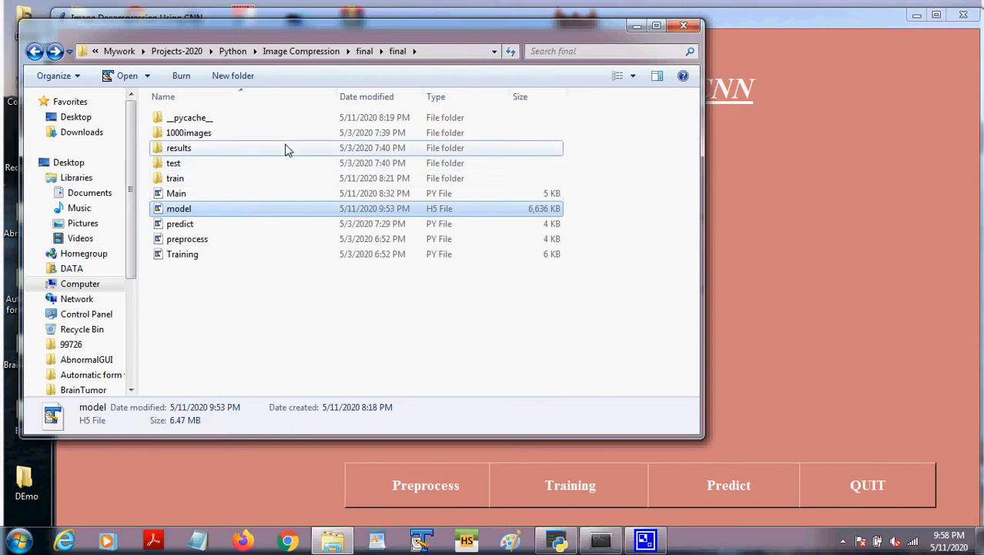
{"action": "double_click", "coordinate": [179, 148]}
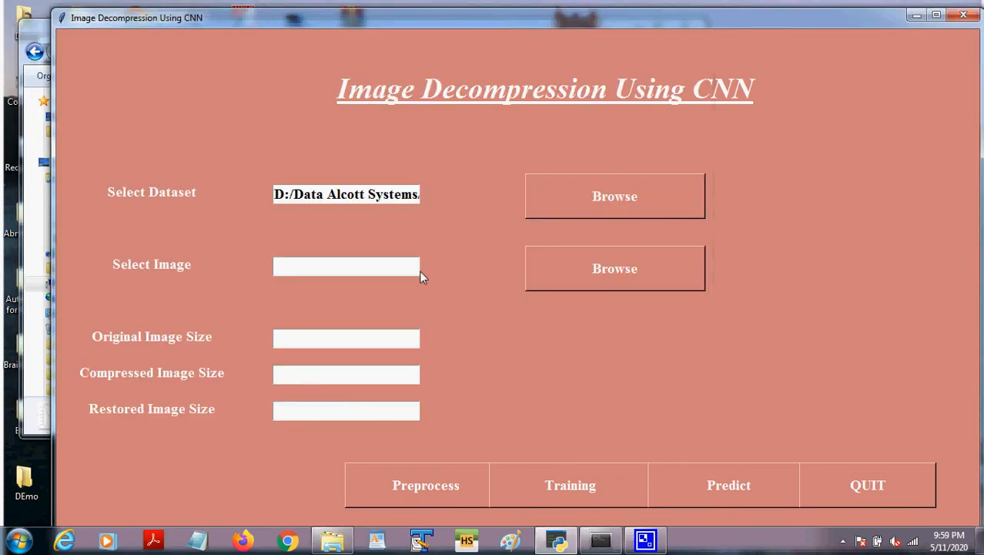
Step: Browse to the test folder and load the baby picture as the selected image
{"action": "left_click", "coordinate": [614, 268]}
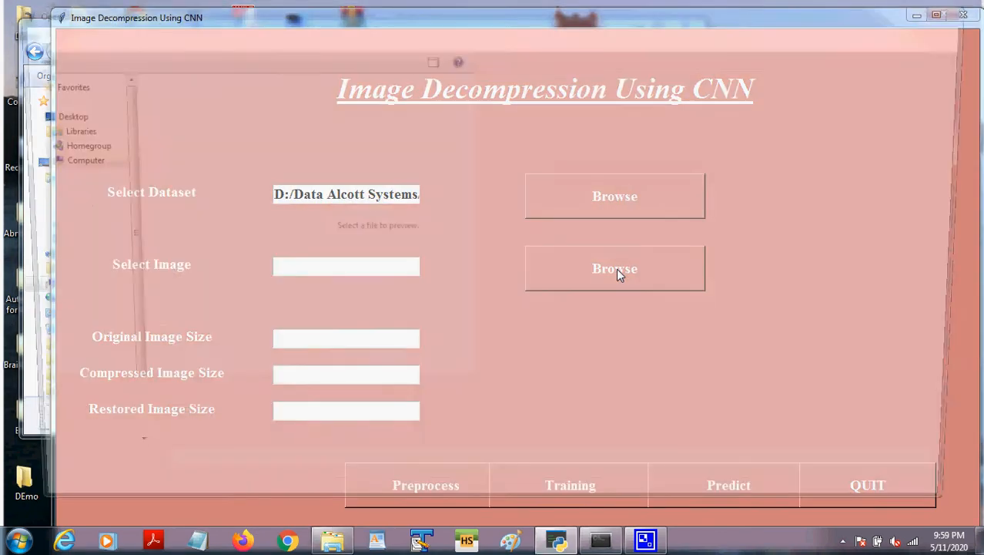
{"action": "left_click", "coordinate": [615, 268]}
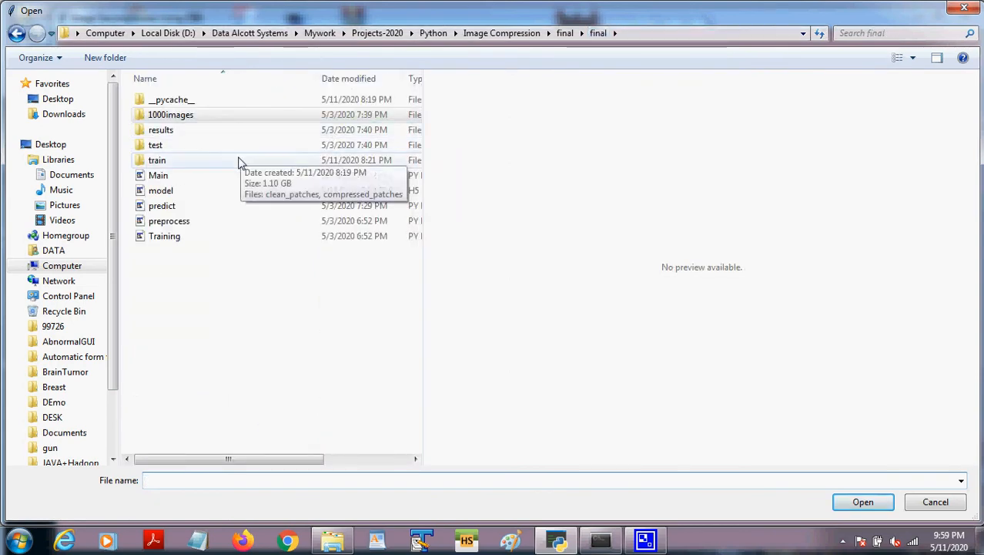
{"action": "double_click", "coordinate": [156, 145]}
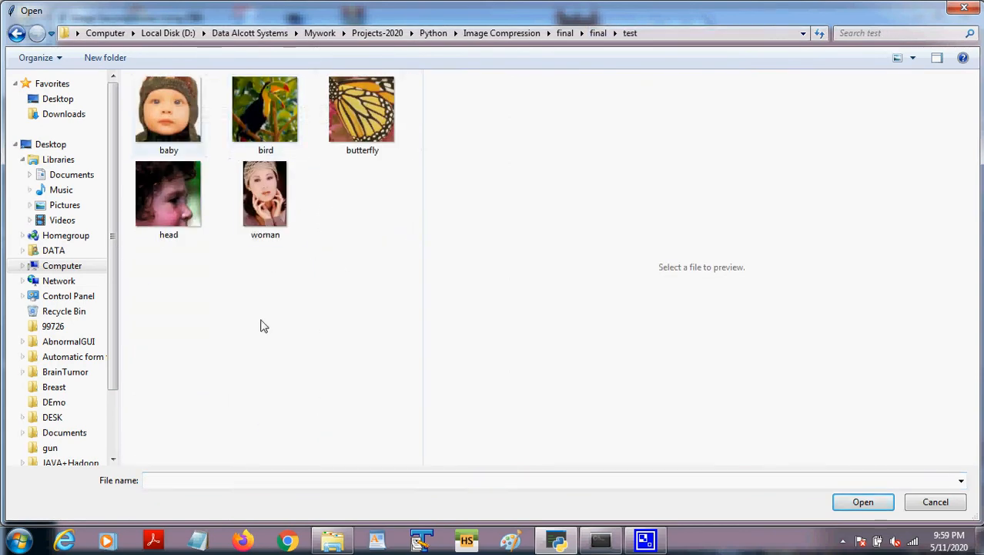
{"action": "left_click", "coordinate": [167, 111]}
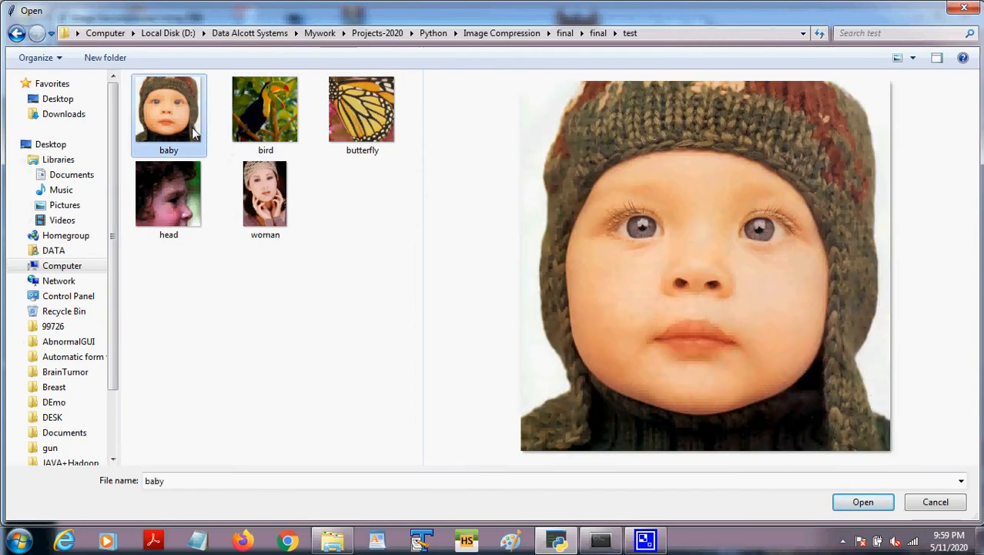
{"action": "mouse_move", "coordinate": [863, 502]}
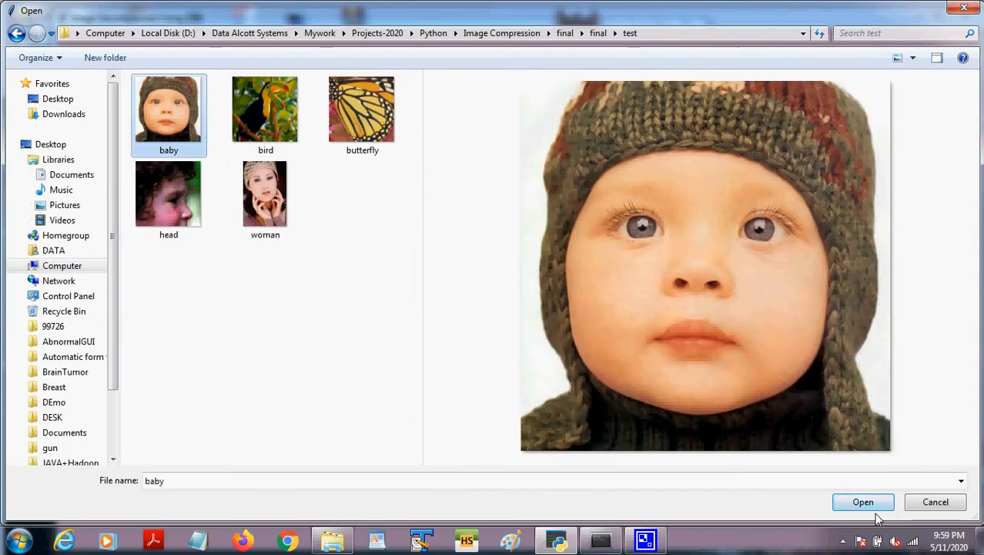
{"action": "left_click", "coordinate": [863, 502]}
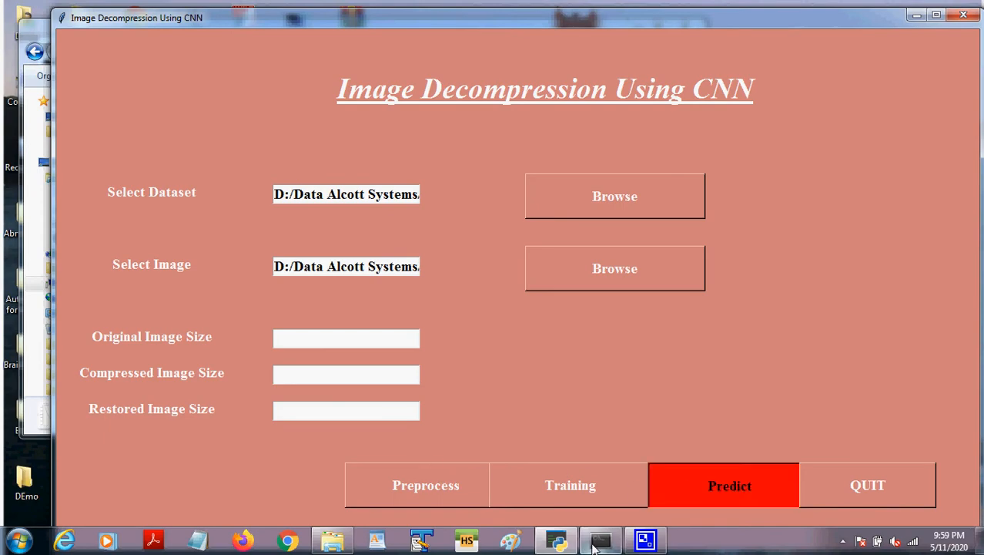
Step: Predict on baby, closing the Compressed and Restored figures: sizes 145961, 90058, 93501 bytes
{"action": "left_click", "coordinate": [728, 485]}
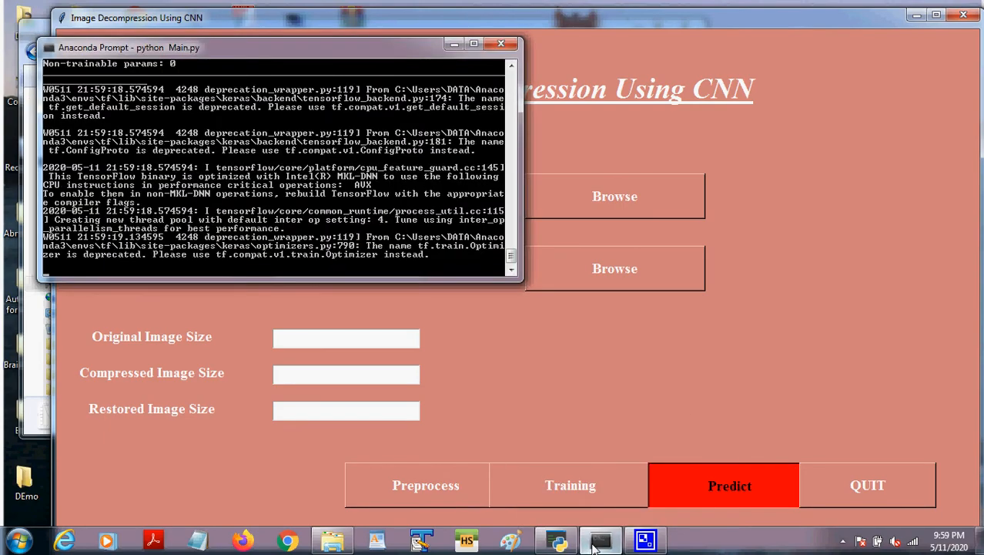
{"action": "left_click", "coordinate": [729, 484]}
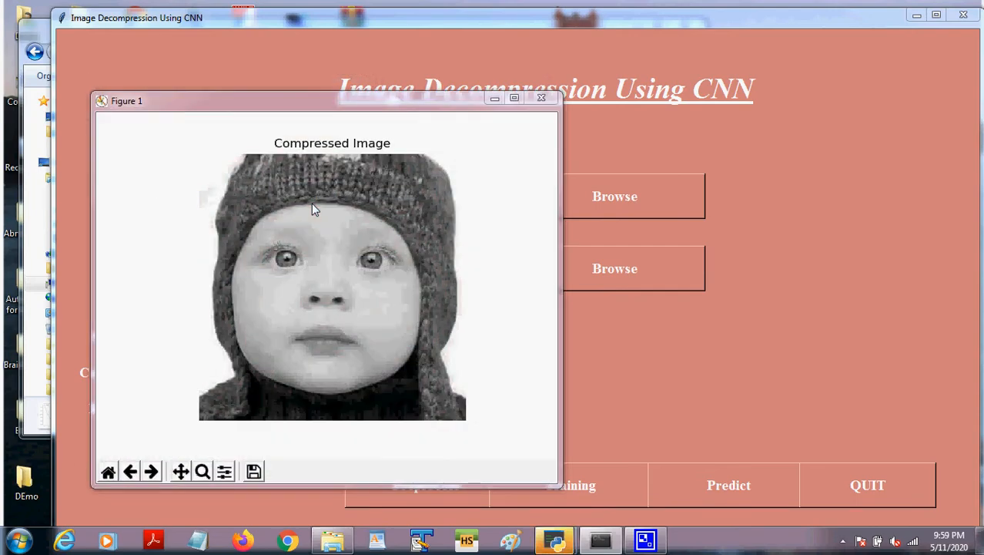
{"action": "left_click", "coordinate": [541, 98]}
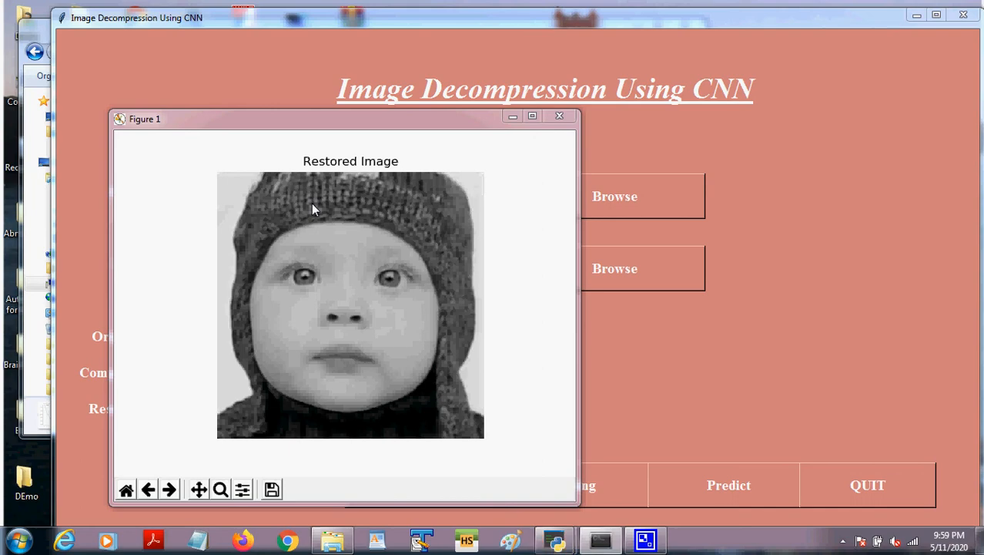
{"action": "left_click", "coordinate": [560, 117]}
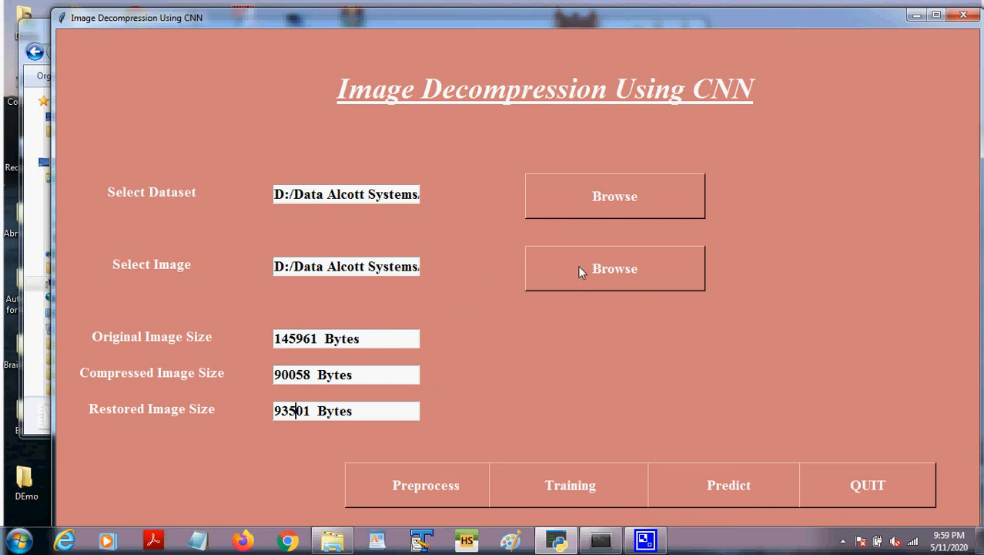
Step: Select butterfly, predict, and close the figures: sizes 118421, 96707, 86122 bytes
{"action": "left_click", "coordinate": [614, 268]}
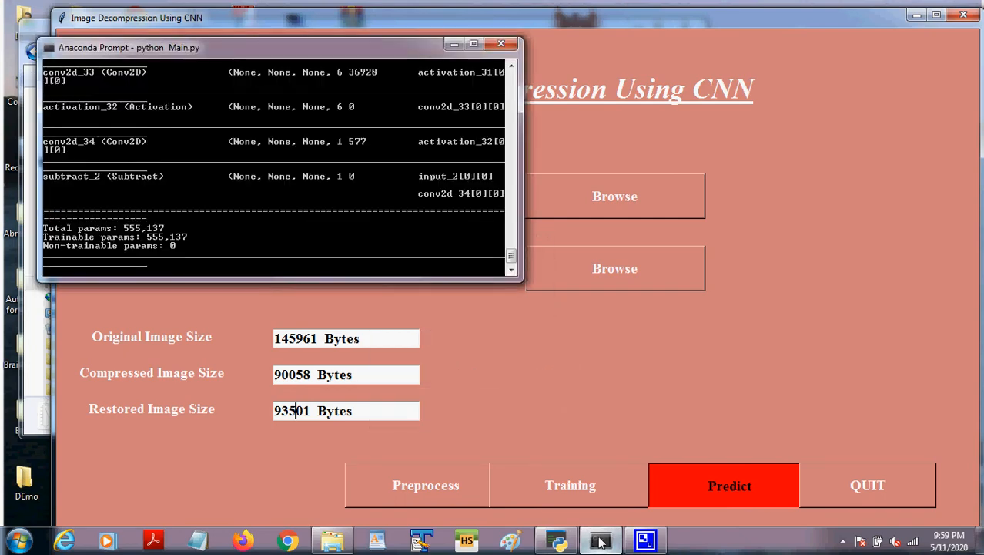
{"action": "left_click", "coordinate": [729, 485]}
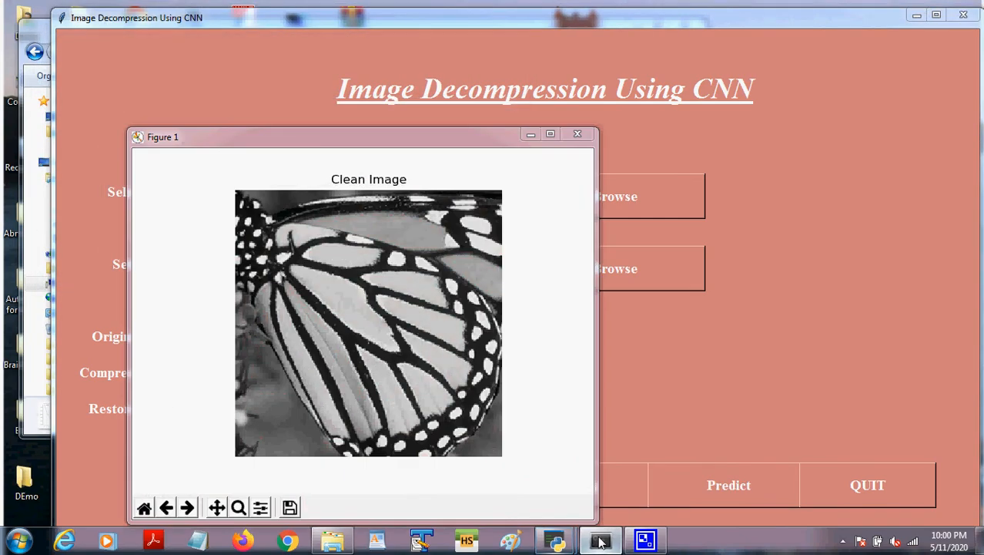
{"action": "mouse_move", "coordinate": [378, 296]}
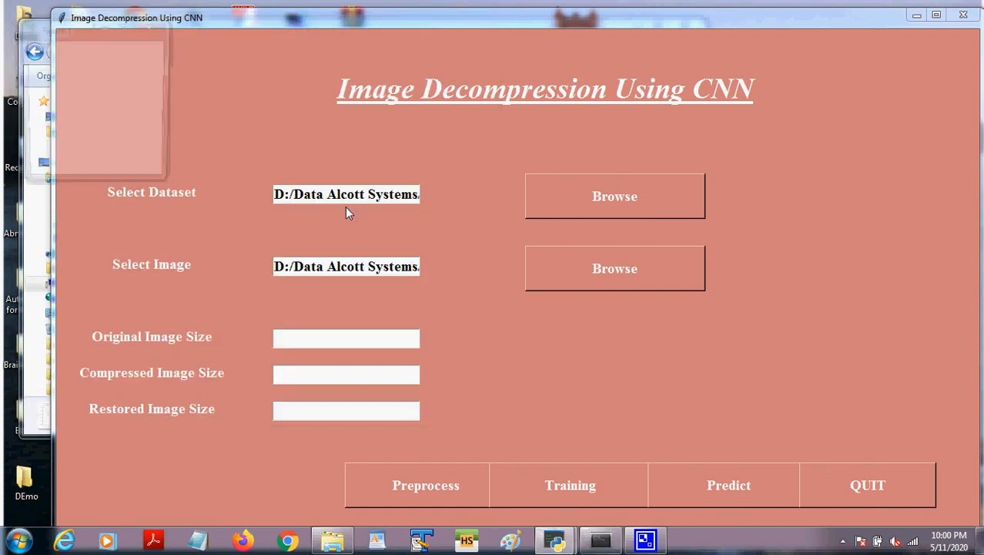
{"action": "left_click", "coordinate": [727, 483]}
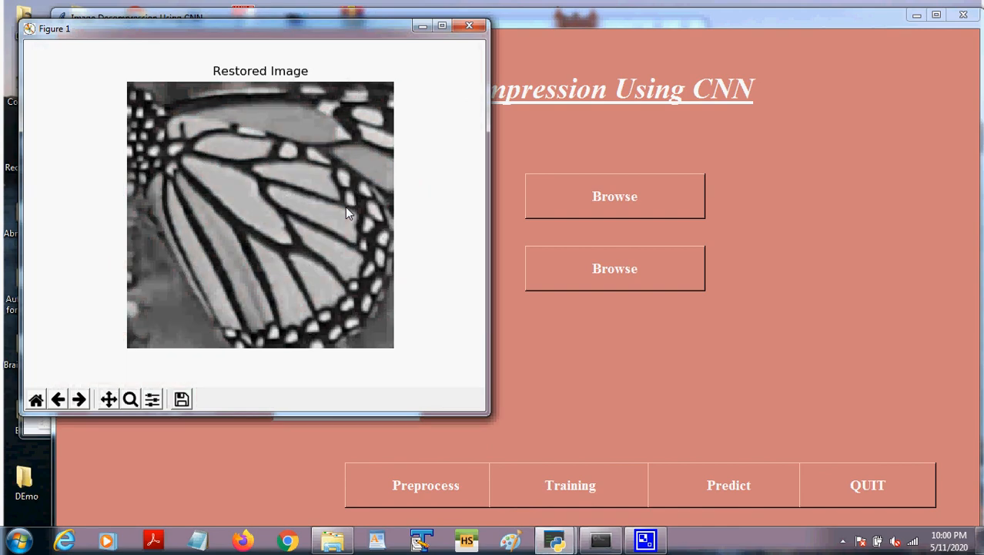
{"action": "mouse_move", "coordinate": [383, 265]}
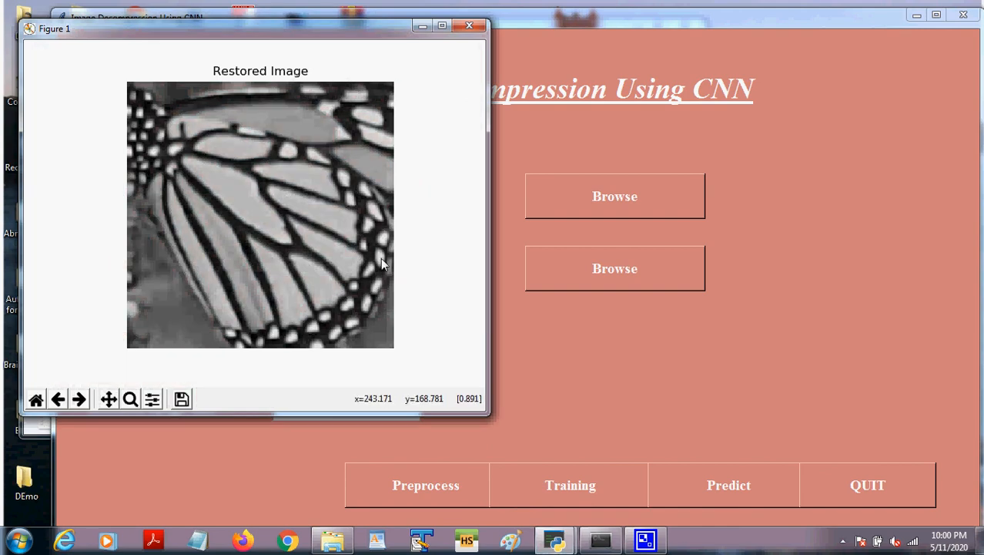
{"action": "left_click", "coordinate": [469, 24]}
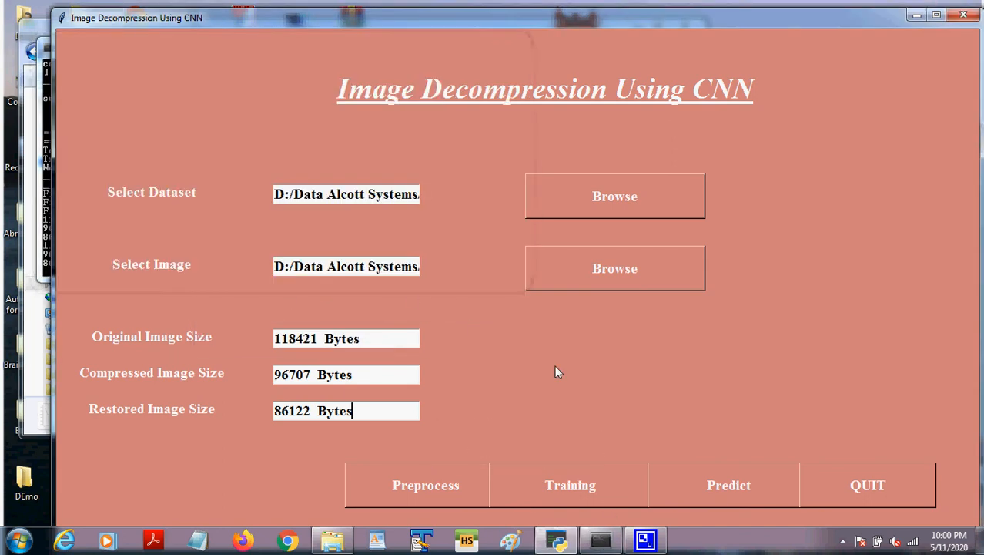
{"action": "mouse_move", "coordinate": [551, 262]}
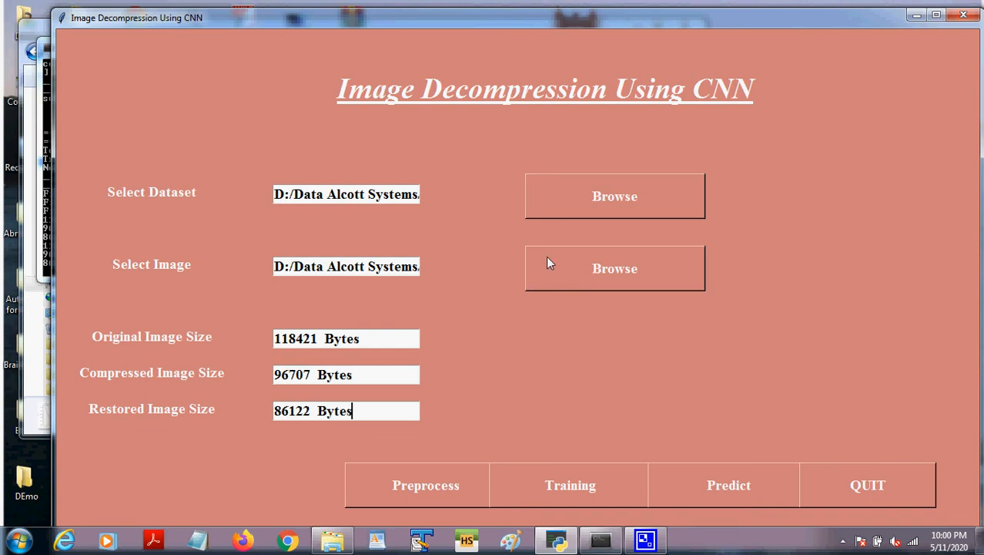